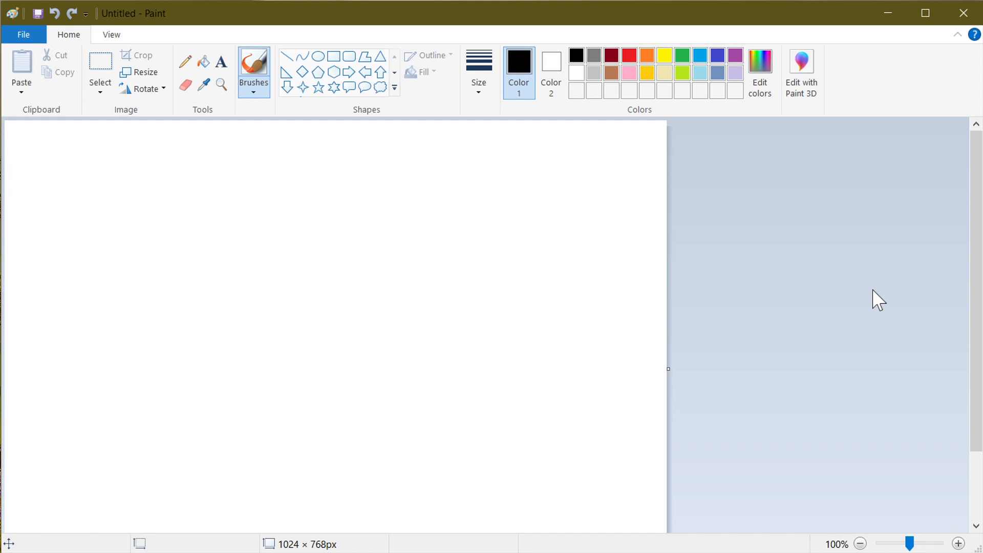
pyautogui.moveTo(868, 134)
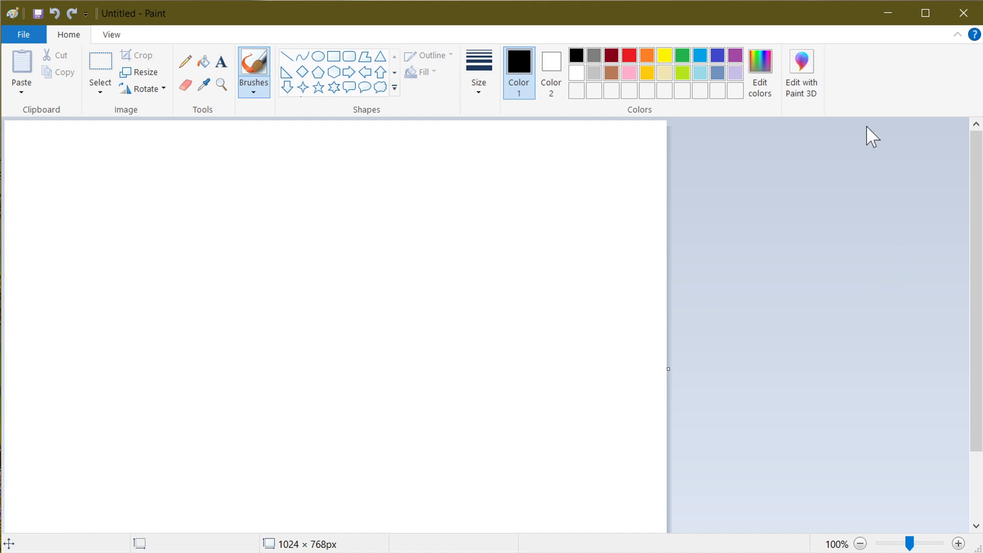
pyautogui.moveTo(896, 118)
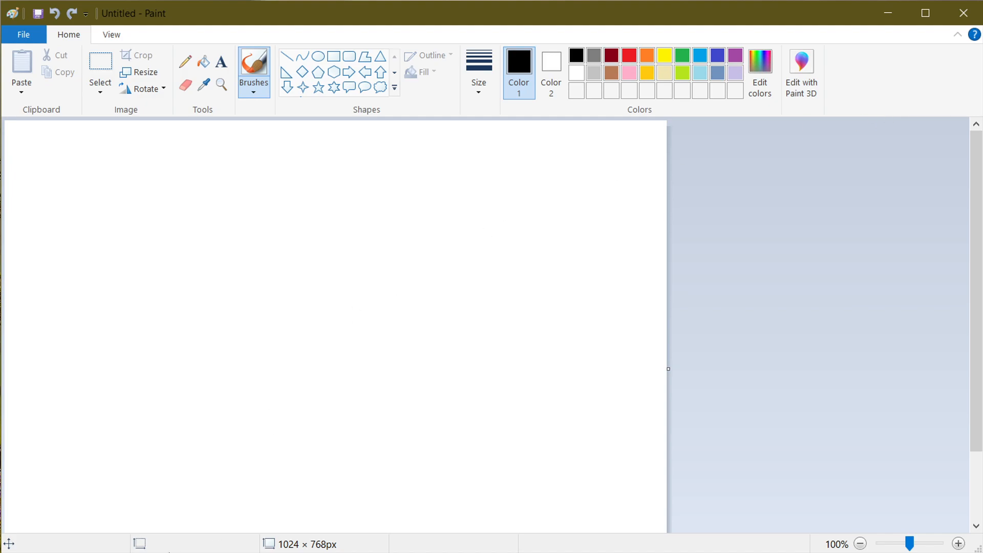
# Search Windows for "paint" to find the Paint app for launching
pyautogui.click(260, 534)
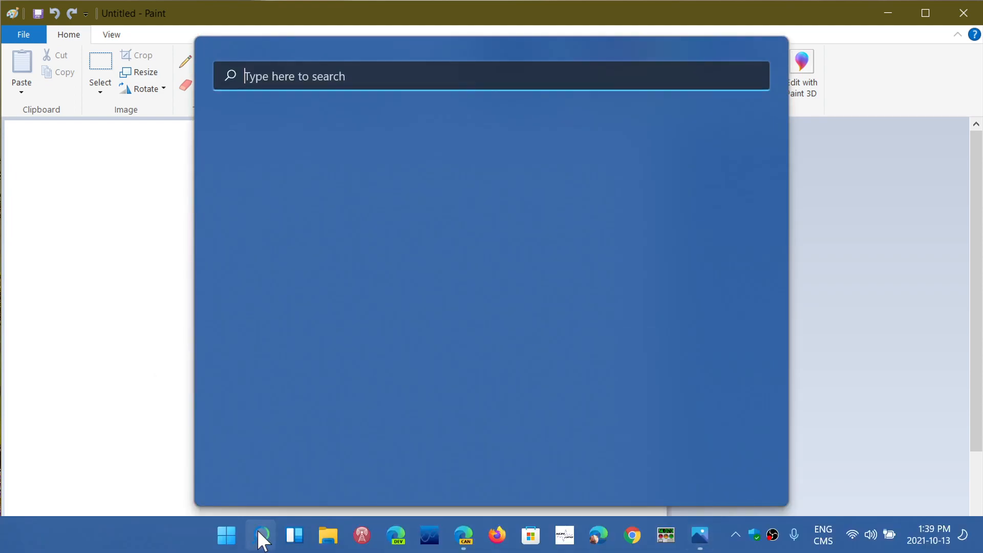
pyautogui.write('paint')
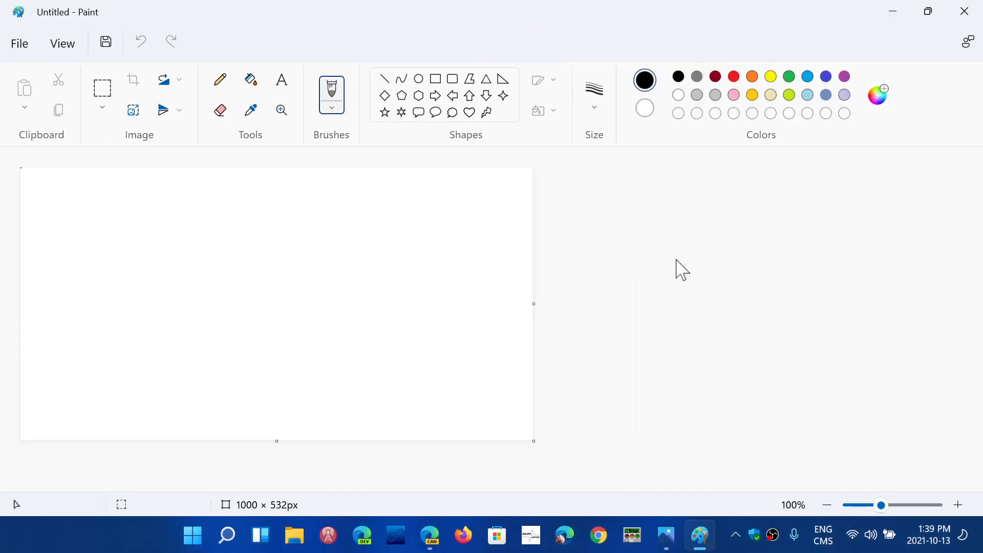
pyautogui.moveTo(746, 312)
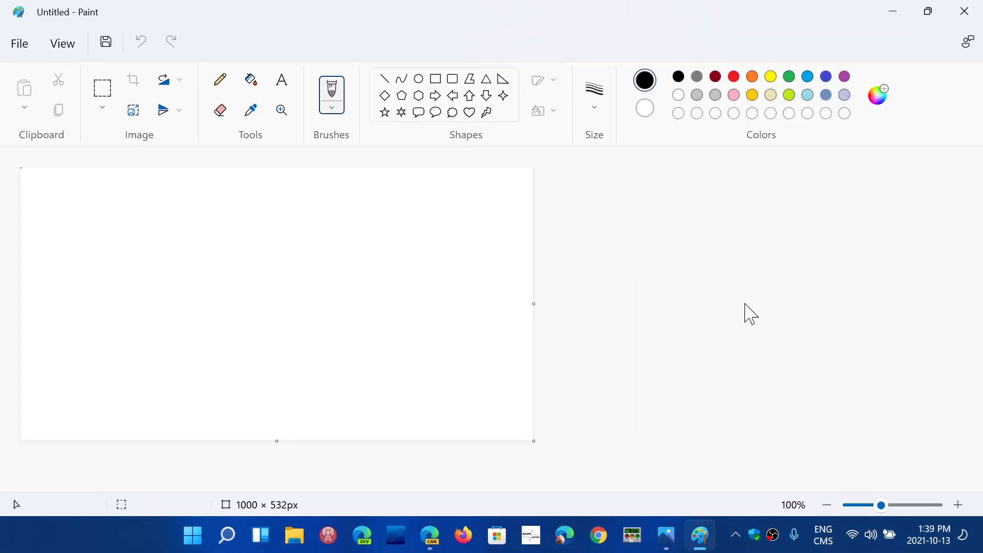
pyautogui.moveTo(700, 410)
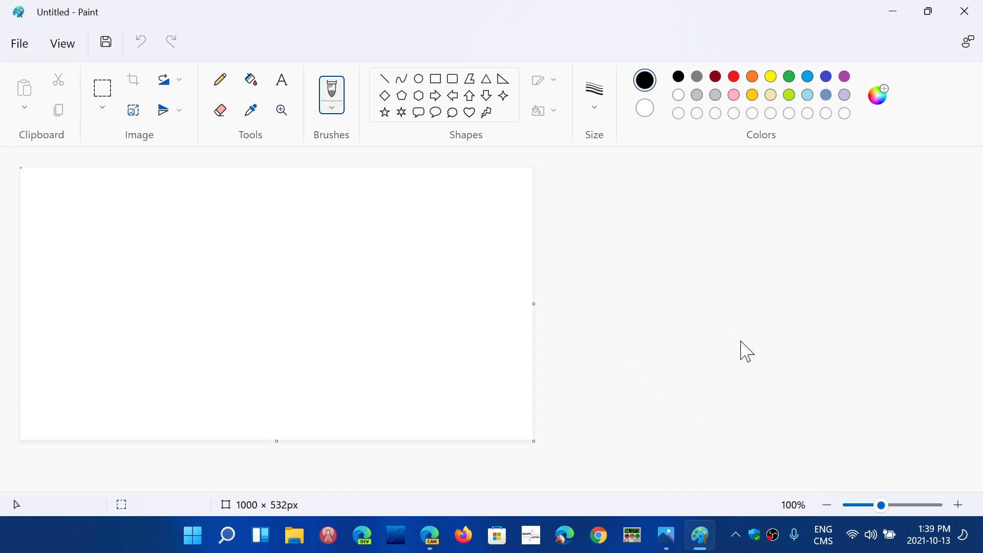
pyautogui.moveTo(701, 534)
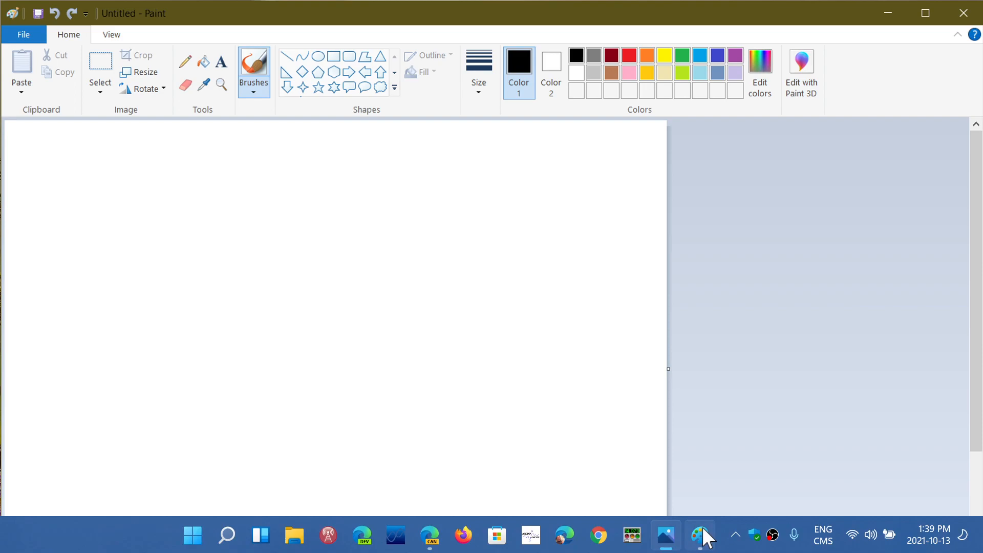
pyautogui.moveTo(699, 535)
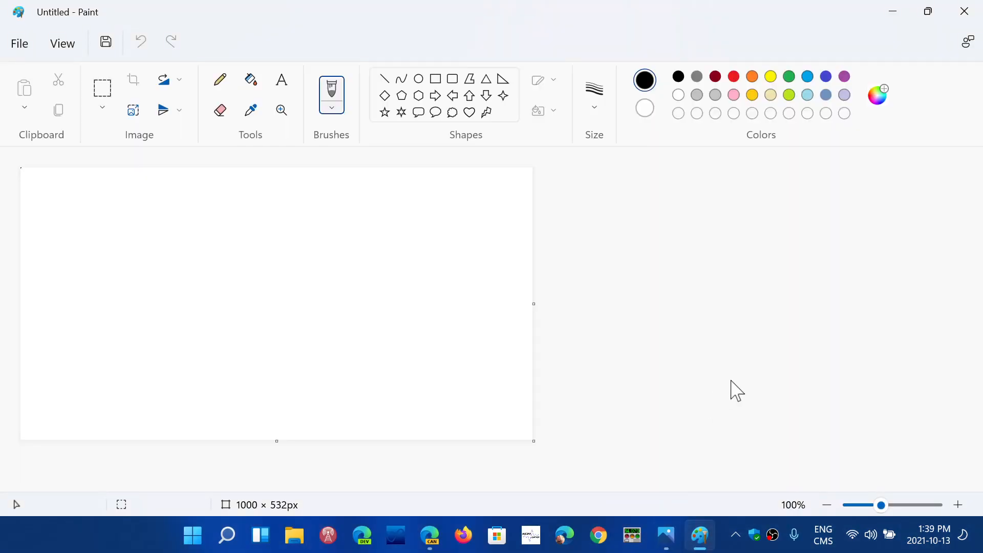
pyautogui.moveTo(201, 102)
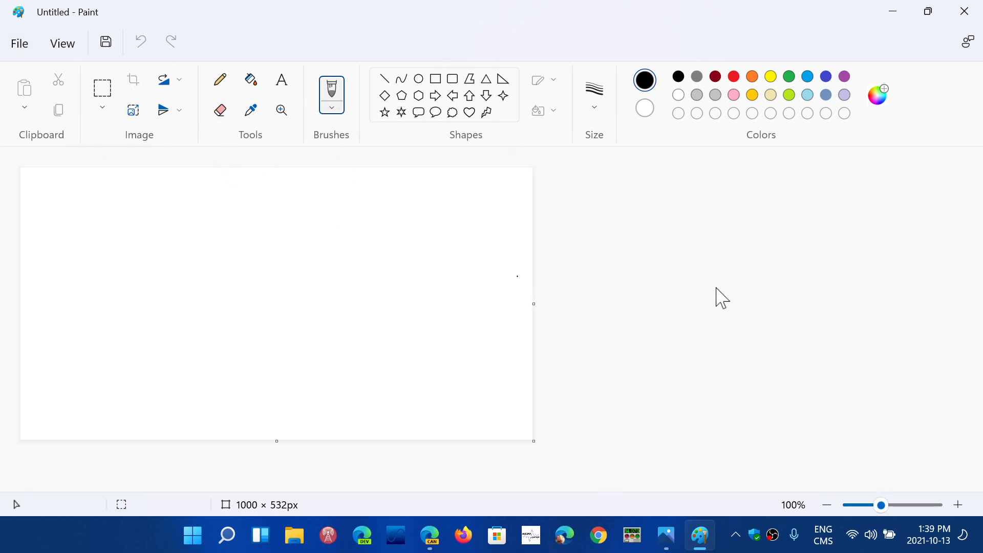
pyautogui.moveTo(62, 43)
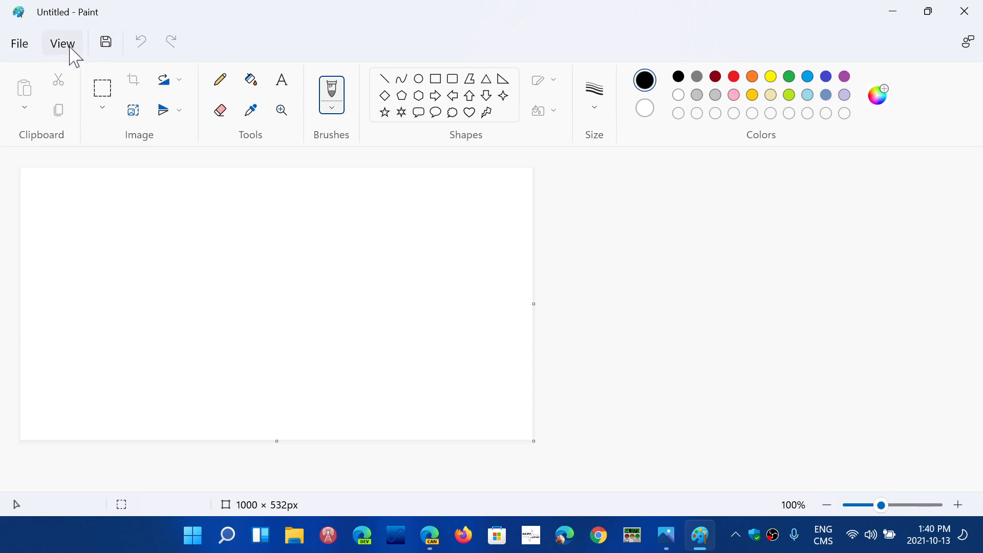
pyautogui.click(63, 43)
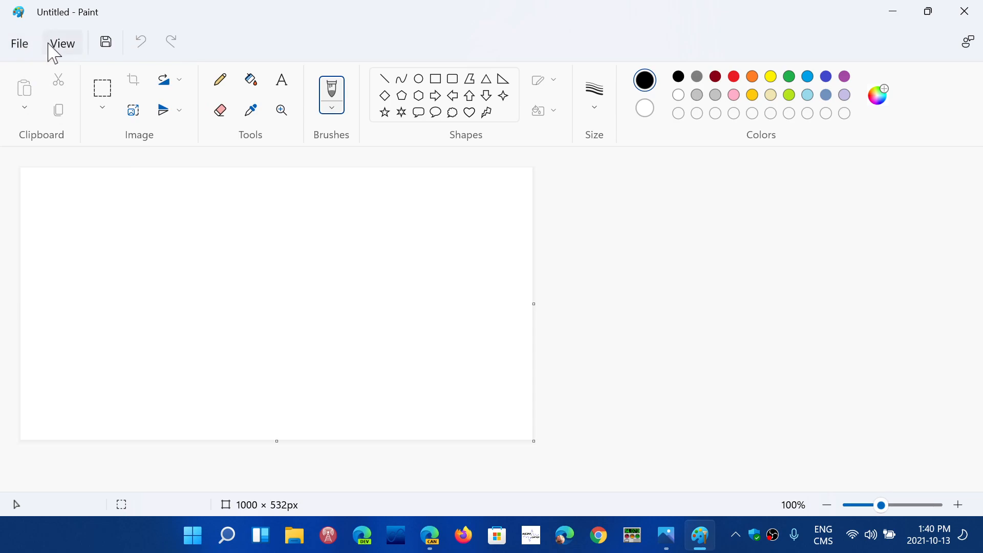
pyautogui.click(19, 43)
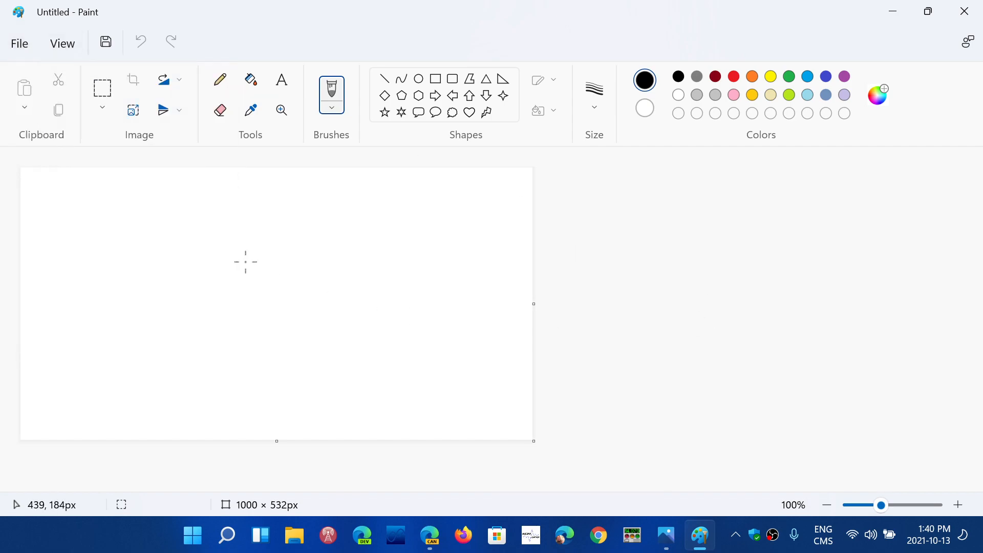
pyautogui.moveTo(133, 110)
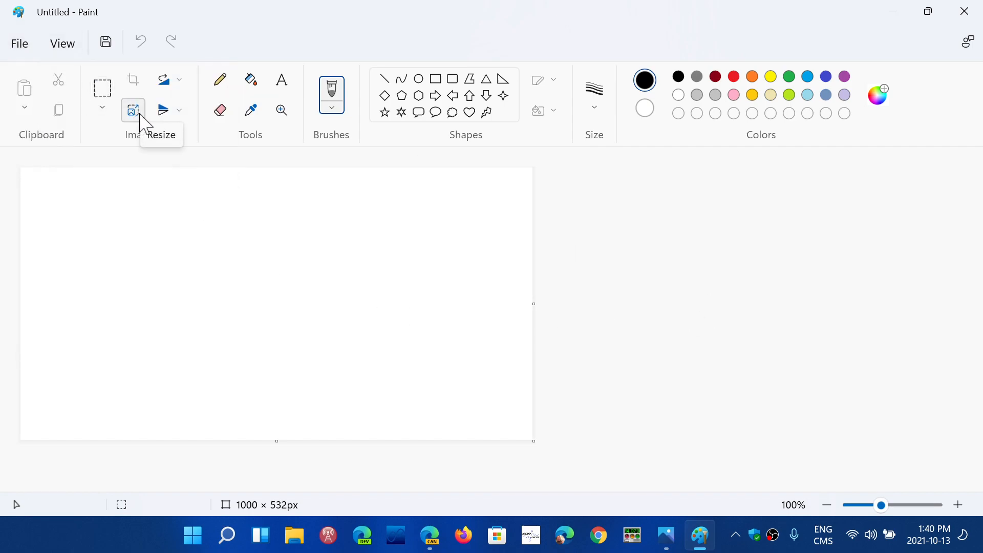
pyautogui.moveTo(75, 158)
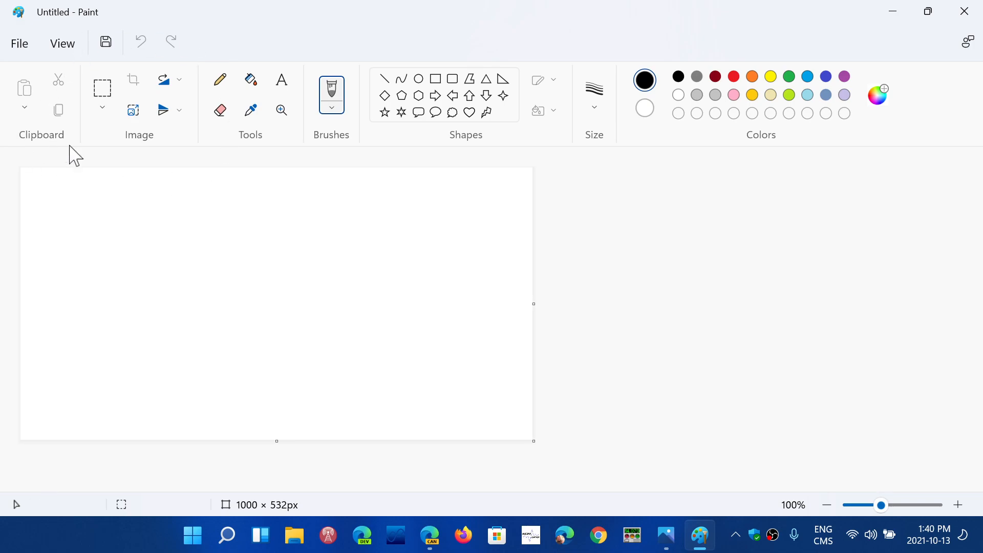
pyautogui.moveTo(700, 535)
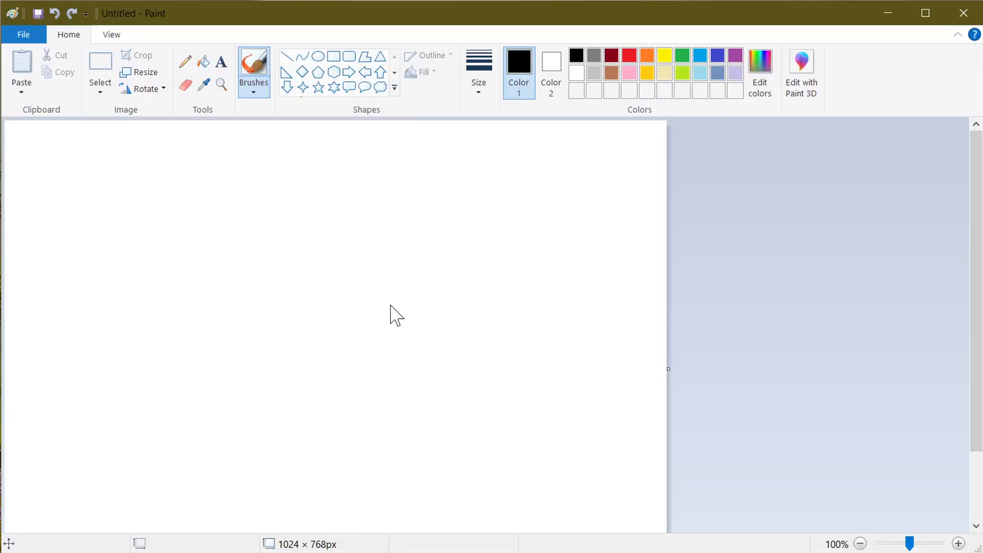
pyautogui.moveTo(148, 80)
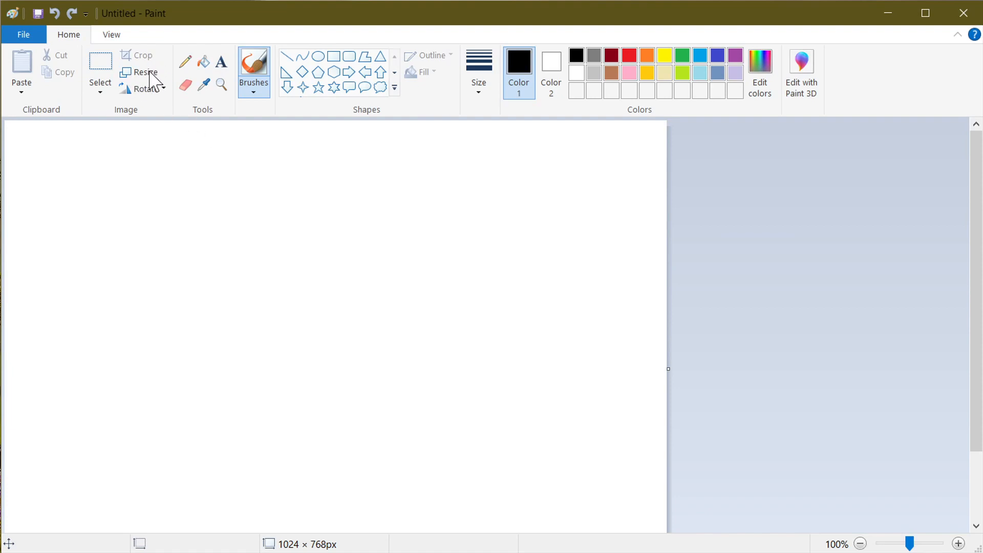
pyautogui.moveTo(125, 70)
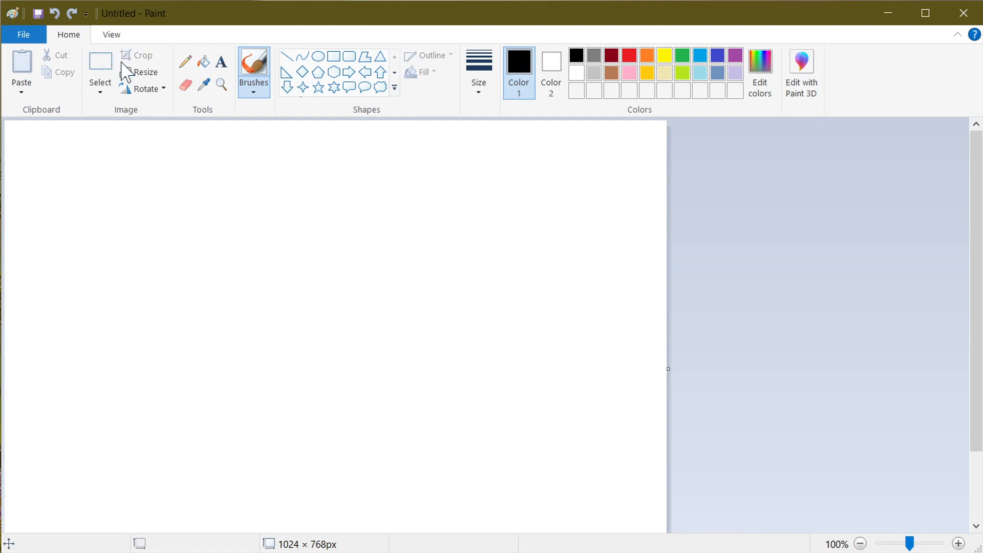
pyautogui.moveTo(571, 107)
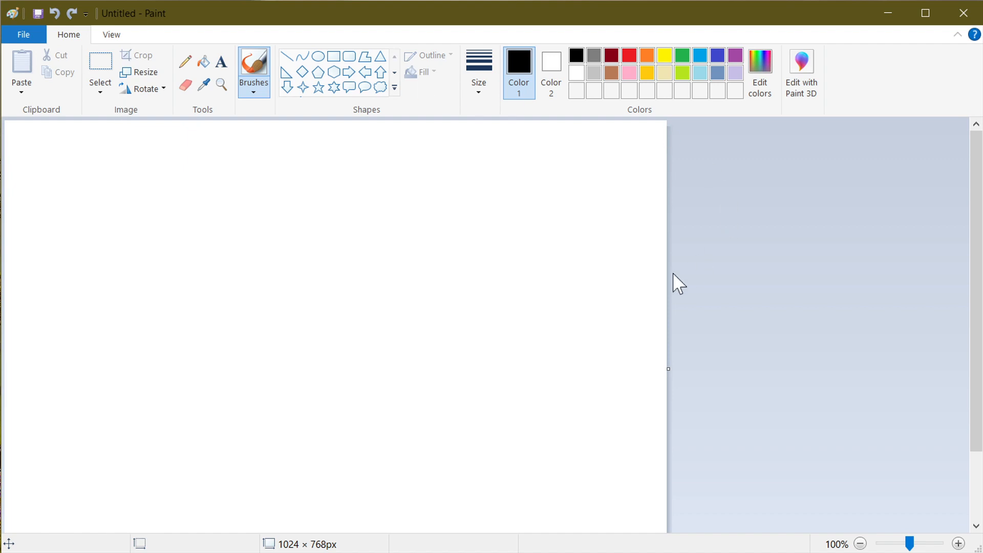
pyautogui.moveTo(708, 228)
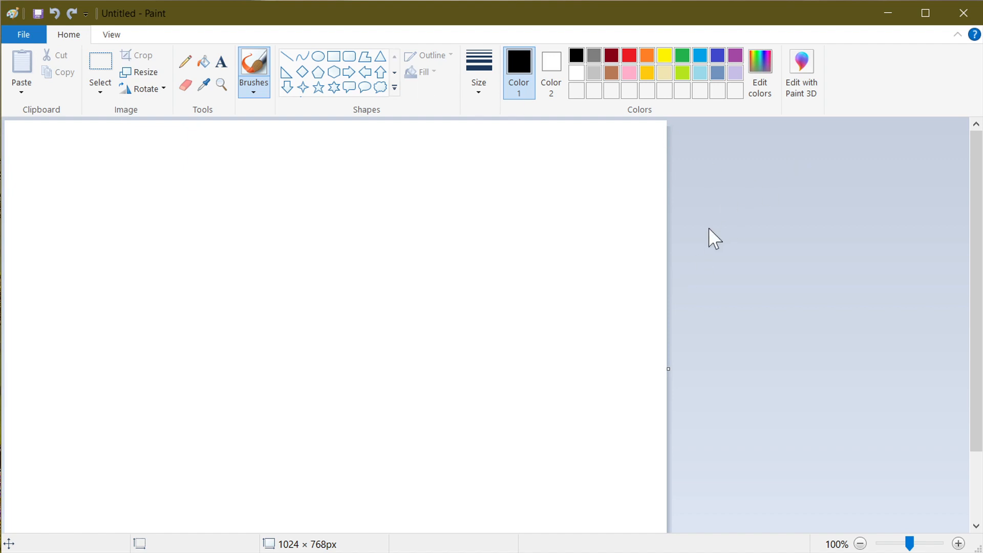
pyautogui.moveTo(616, 299)
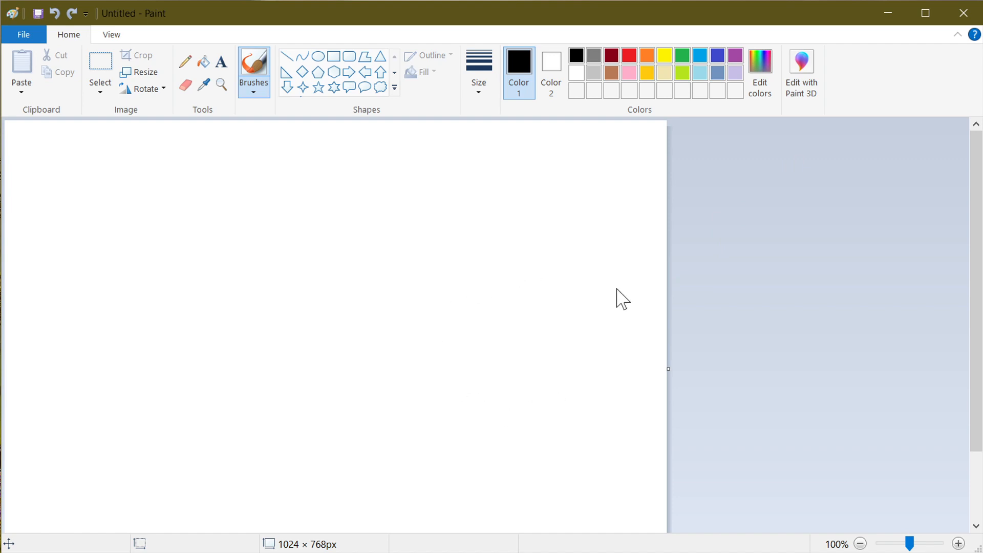
pyautogui.moveTo(532, 84)
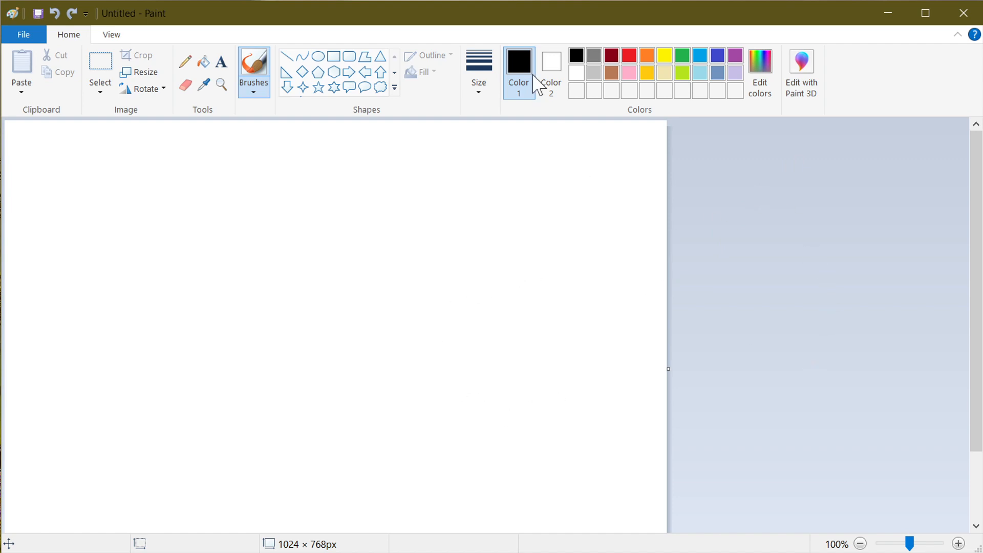
pyautogui.moveTo(963, 13)
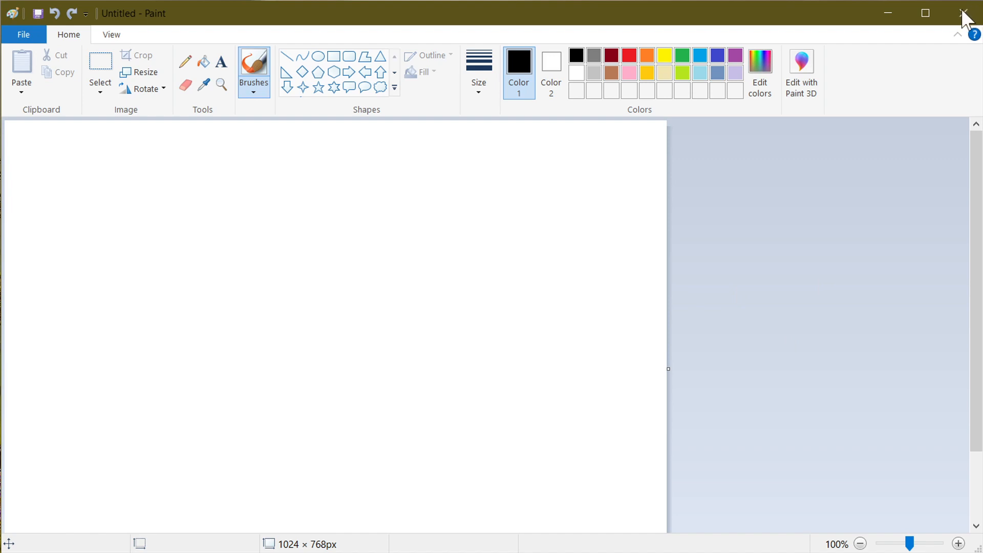
pyautogui.moveTo(649, 552)
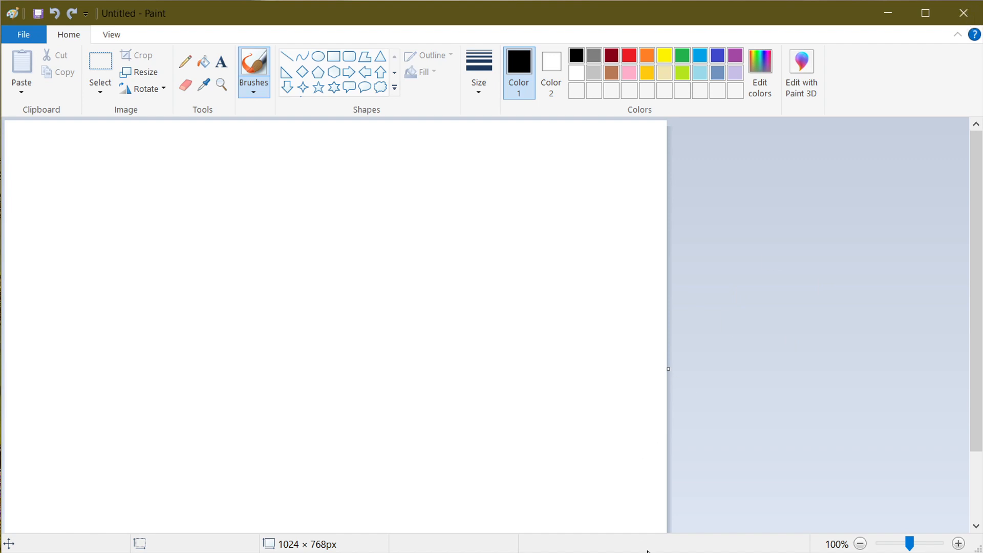
pyautogui.moveTo(831, 100)
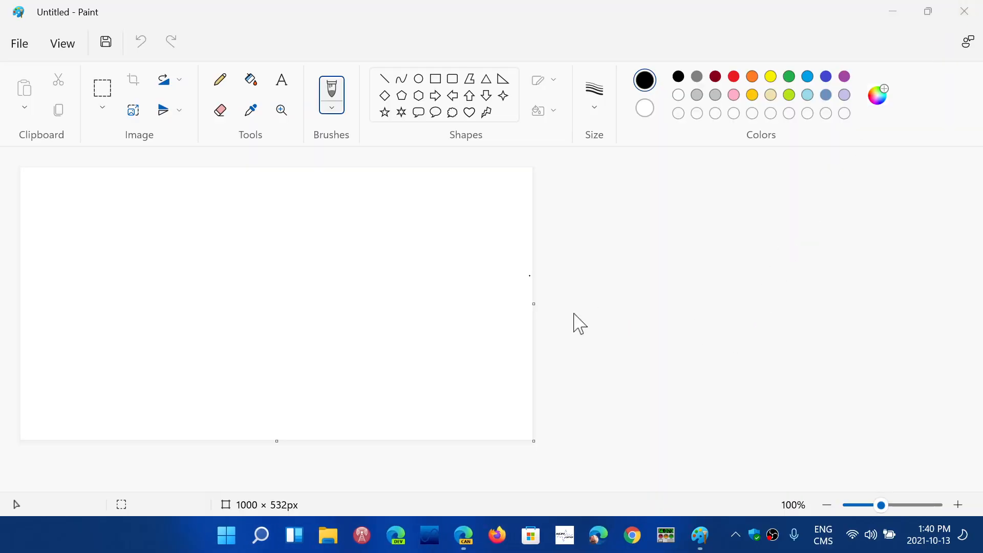
pyautogui.moveTo(531, 535)
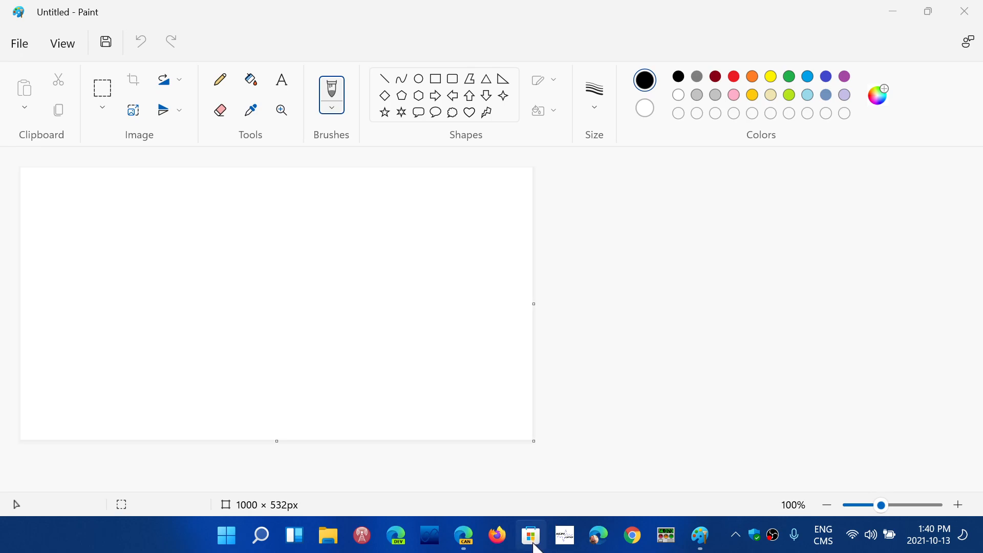
pyautogui.moveTo(719, 381)
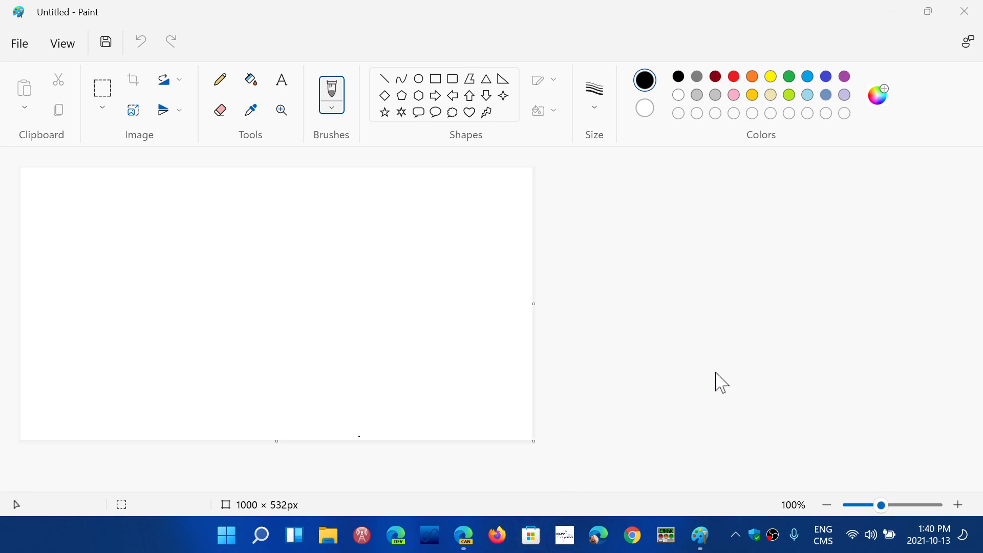
pyautogui.moveTo(717, 311)
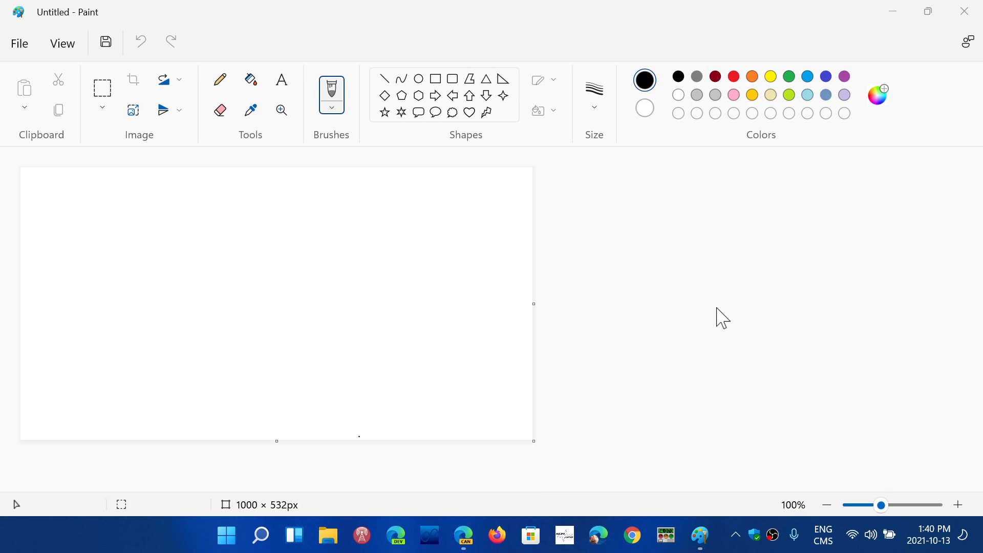
pyautogui.moveTo(656, 215)
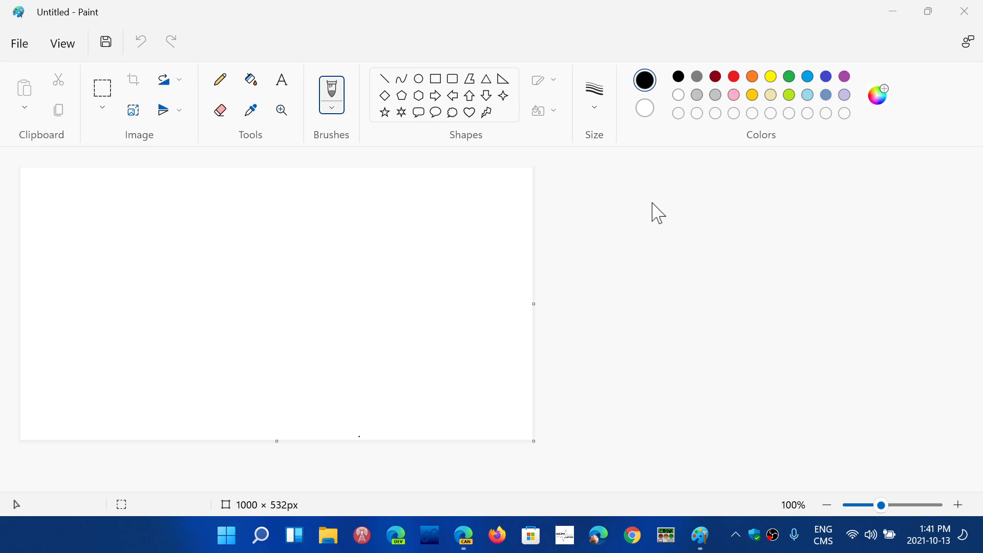
pyautogui.moveTo(712, 289)
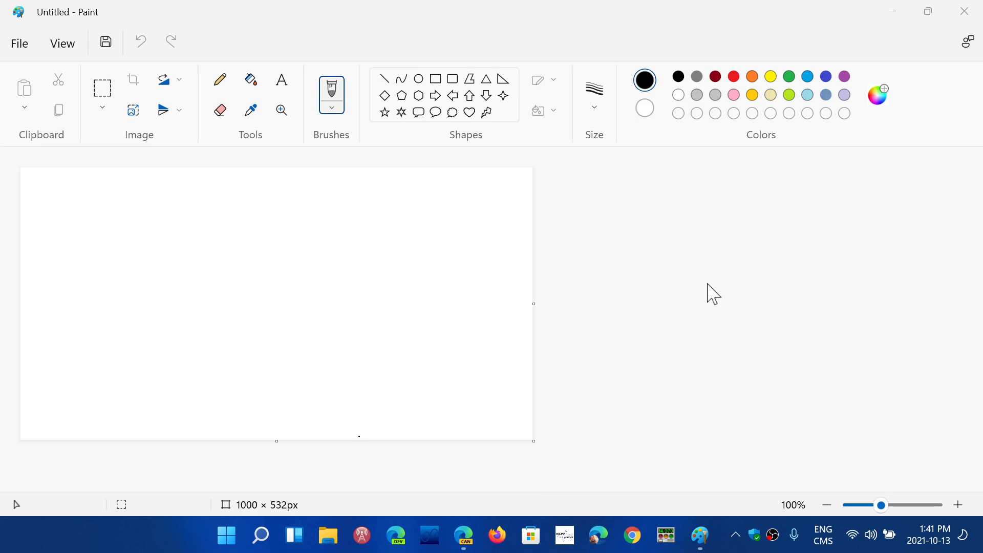
pyautogui.moveTo(163, 110)
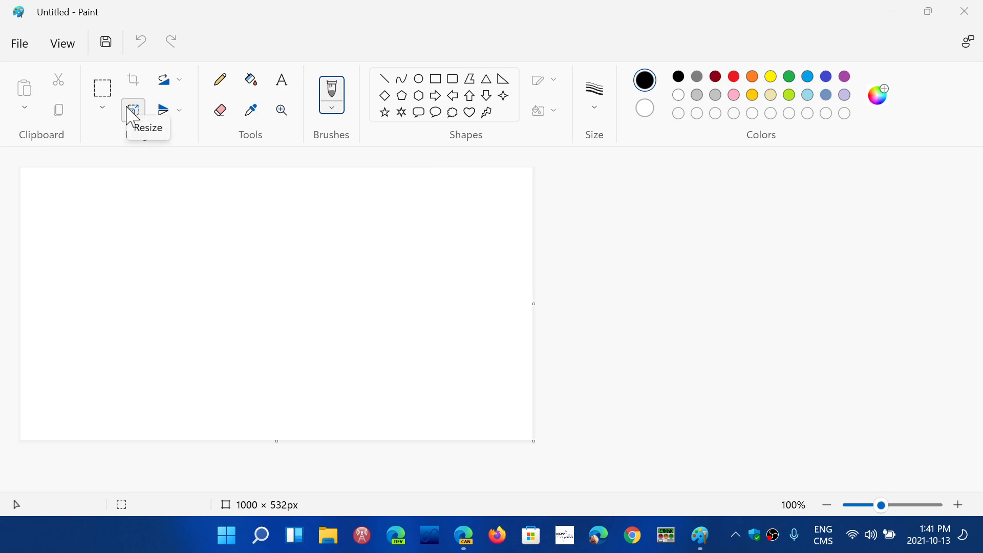
pyautogui.moveTo(219, 80)
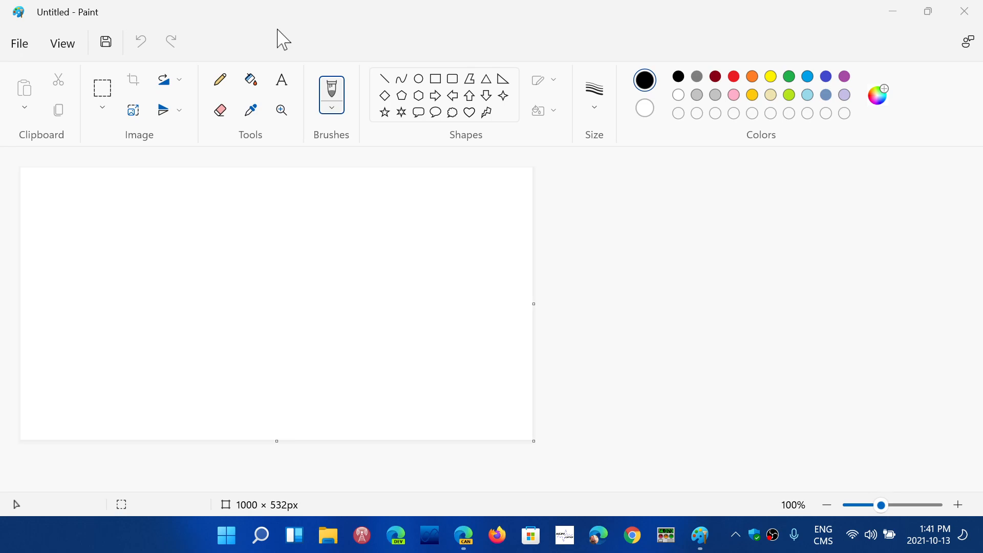
pyautogui.moveTo(562, 295)
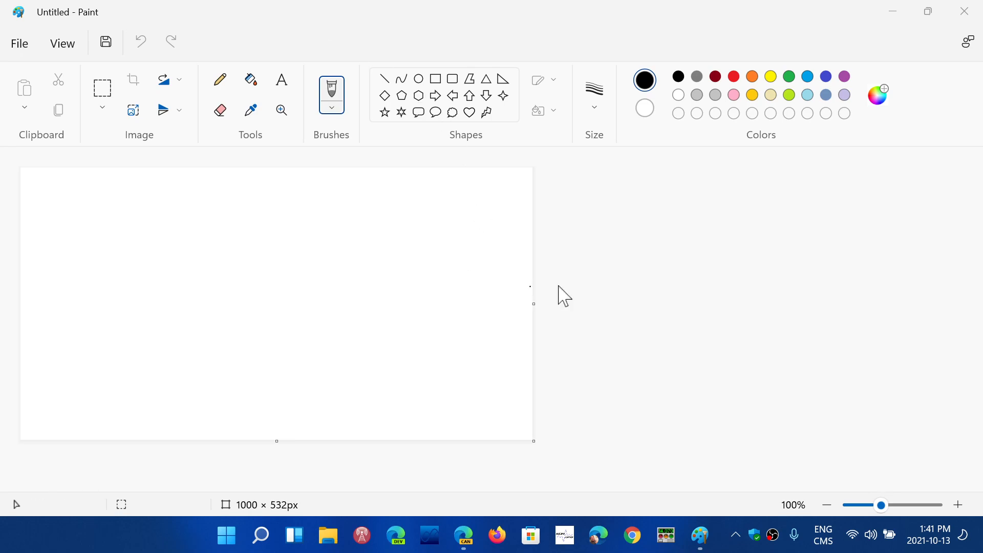